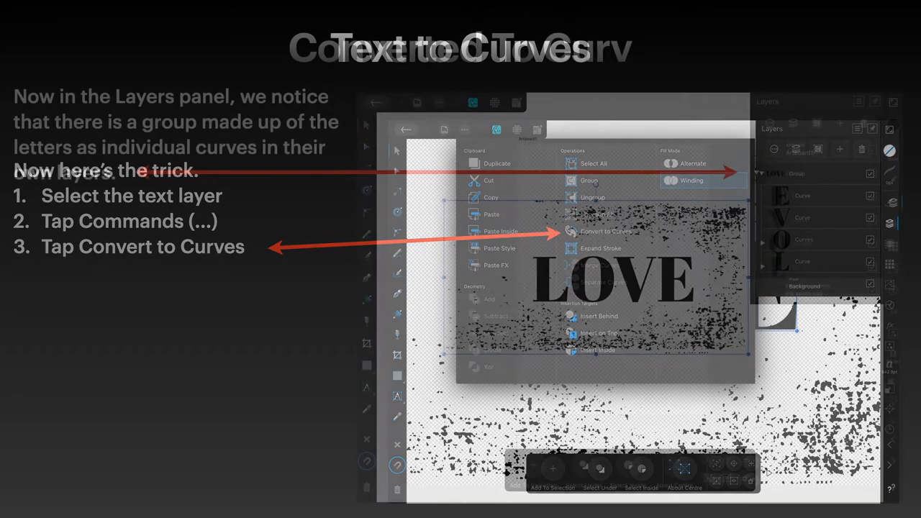
# - Convert the LOVE text into a group of individual editable letter curves
pyautogui.click(604, 231)
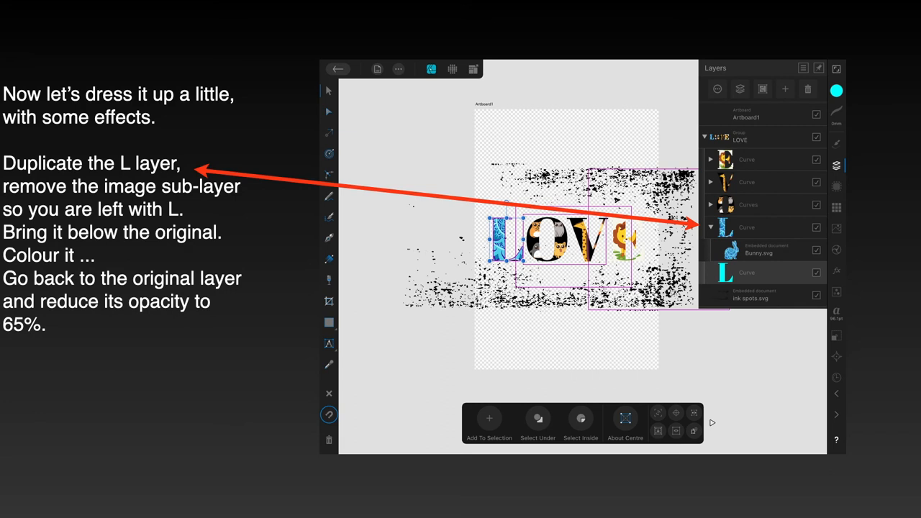
# - Place a plain duplicate L layer beneath the image-filled original L
pyautogui.click(836, 271)
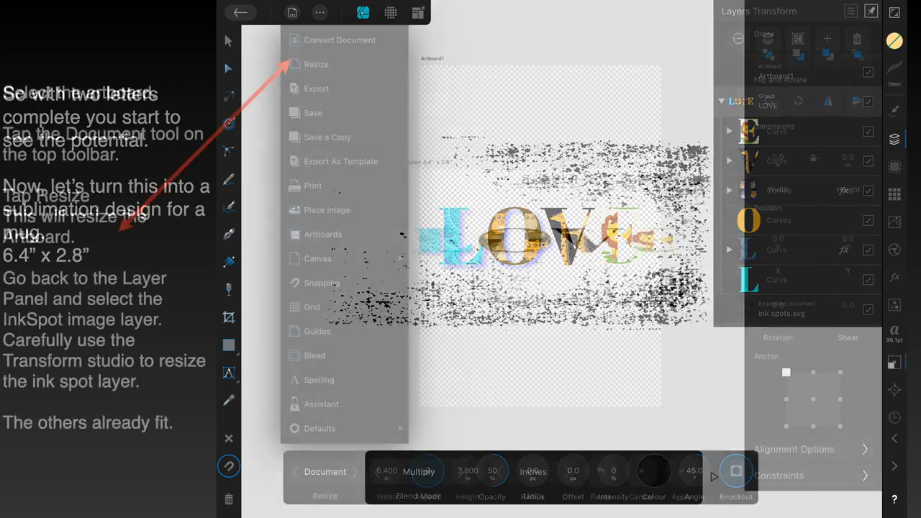
# - Set the document resize to 6.4 by 2.8 inches for the mug wrap
pyautogui.click(317, 63)
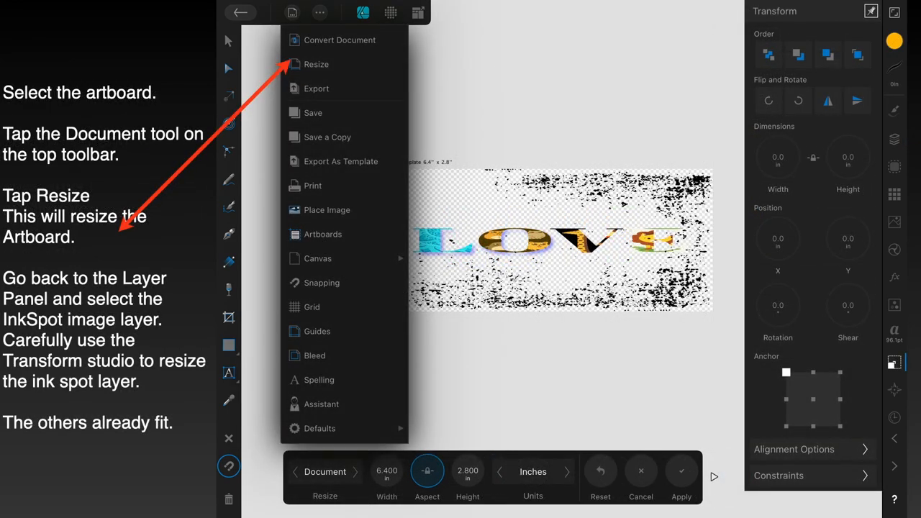